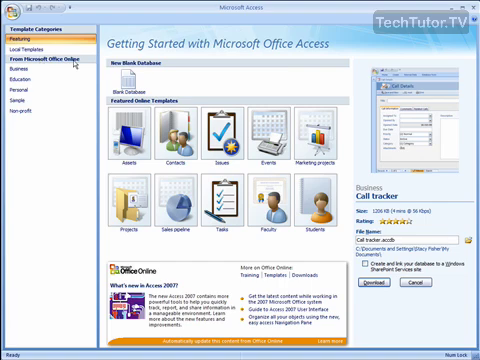
mouse_move(292, 62)
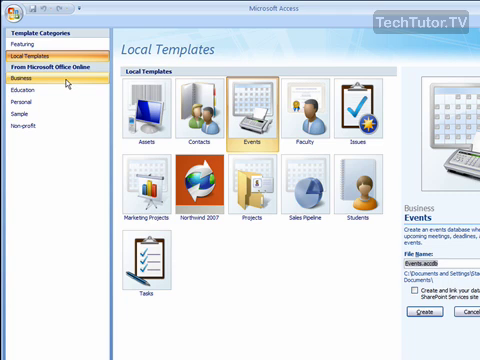
click(24, 76)
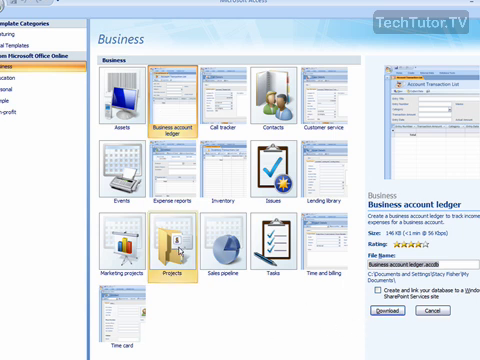
click(24, 44)
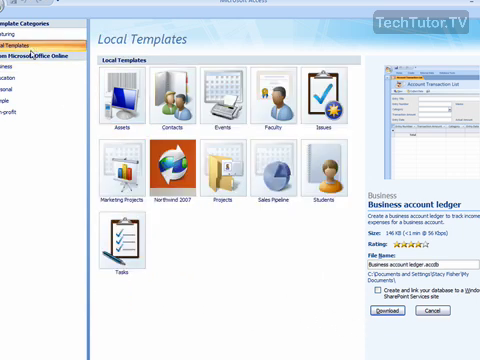
- Review the Projects template, then choose the Events local template with file name MyEvents.accdb
click(220, 168)
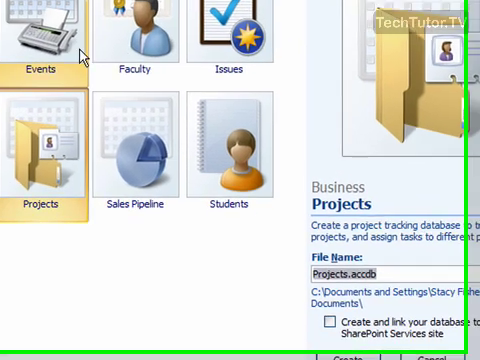
click(44, 40)
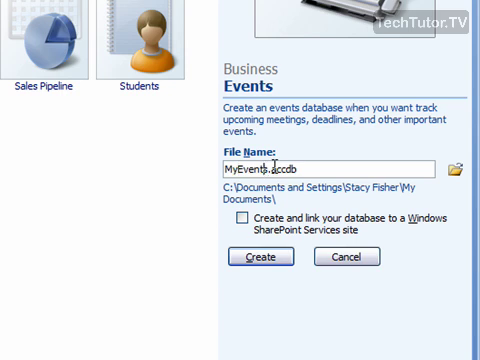
- Name the database MyEvents2007.accdb and create it from the Events template
text(2007)
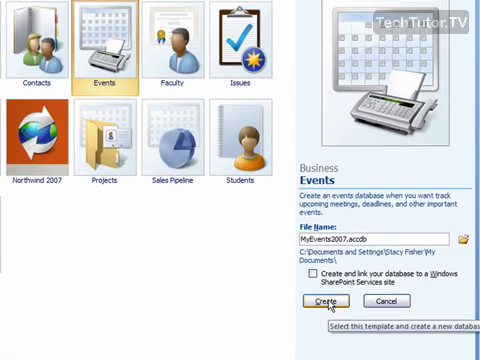
click(320, 300)
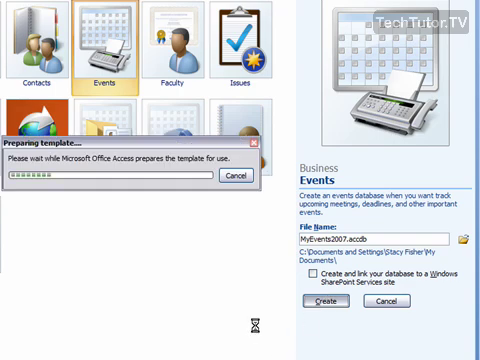